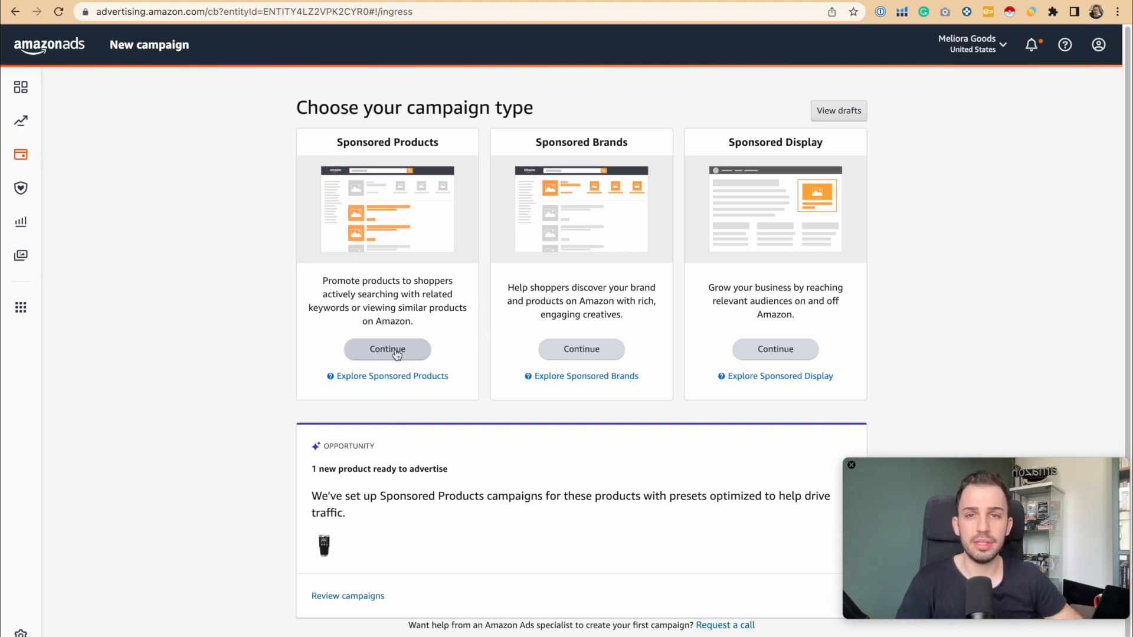
Continue with Sponsored Products and switch Targeting to Manual, reaching Keyword targeting.
click(387, 349)
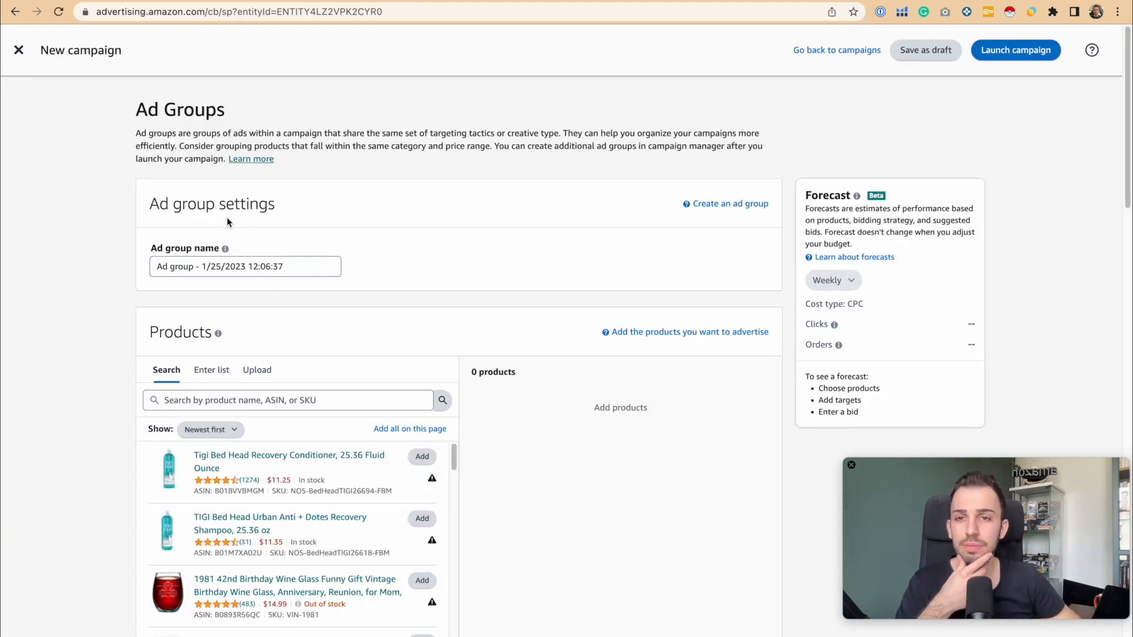
scroll(down, 3)
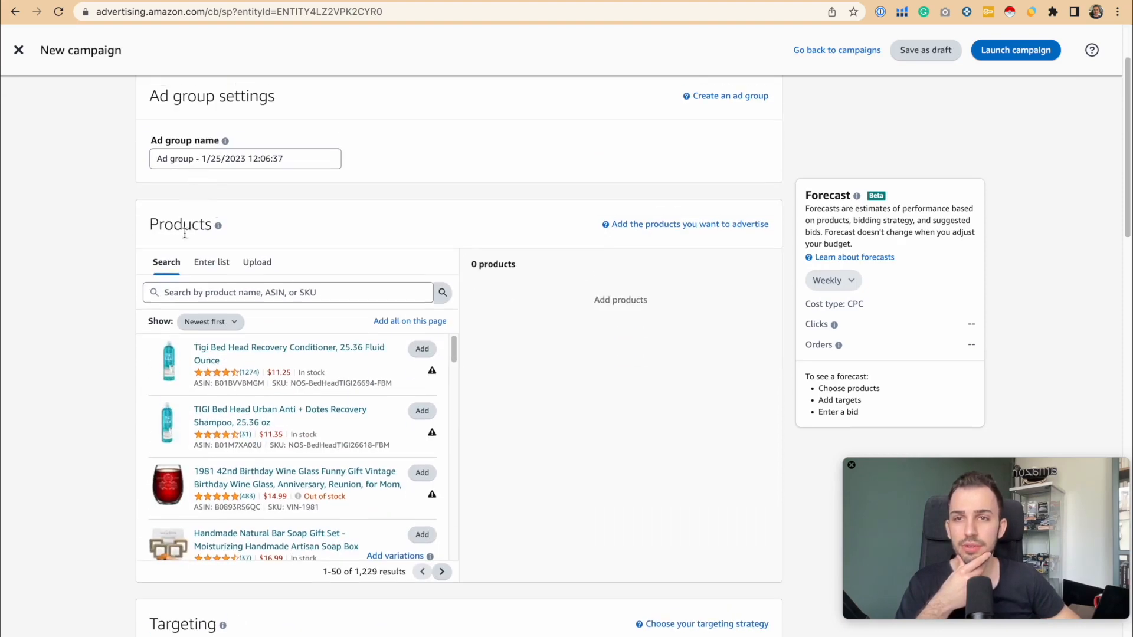
scroll(down, 3)
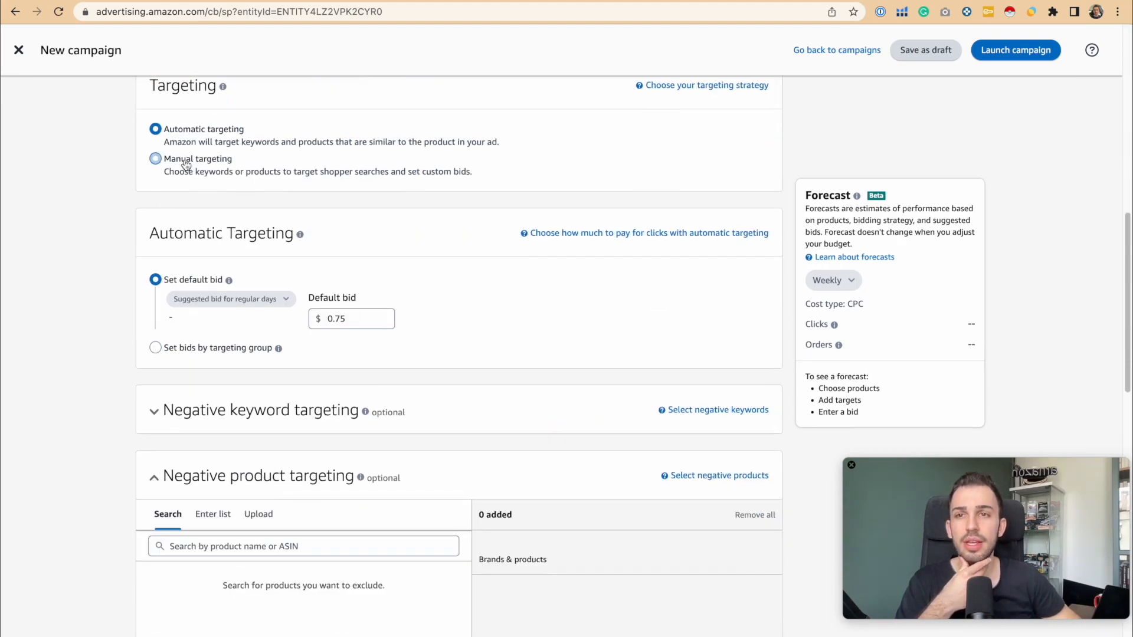
click(154, 158)
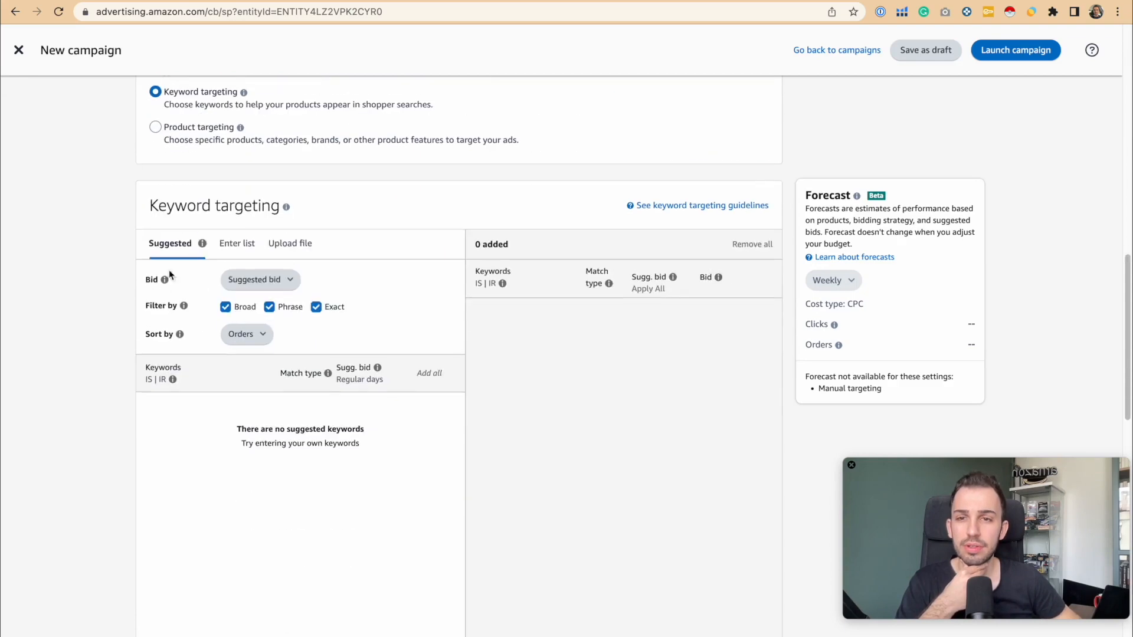
scroll(down, 3)
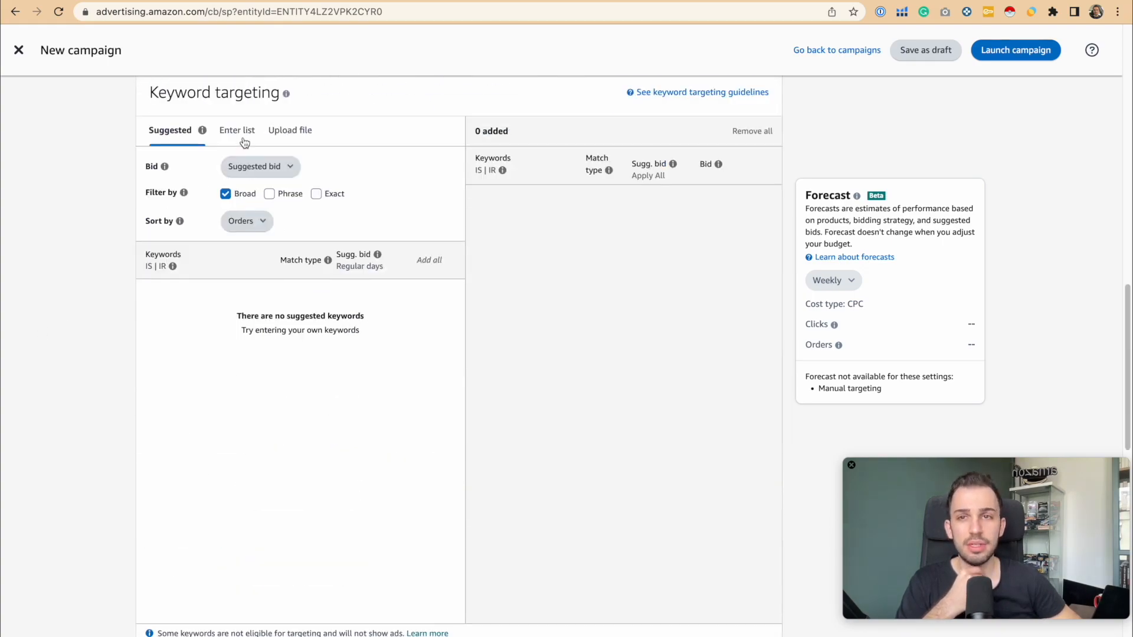
Switch to Enter list and paste the long keyword list into the text box.
click(236, 130)
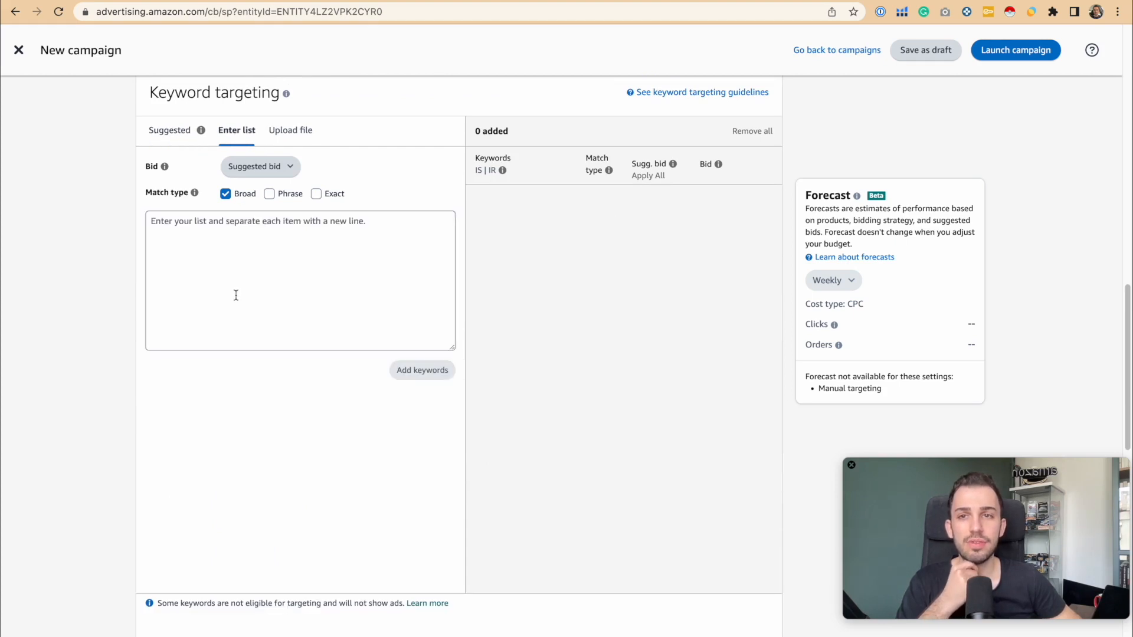
click(289, 281)
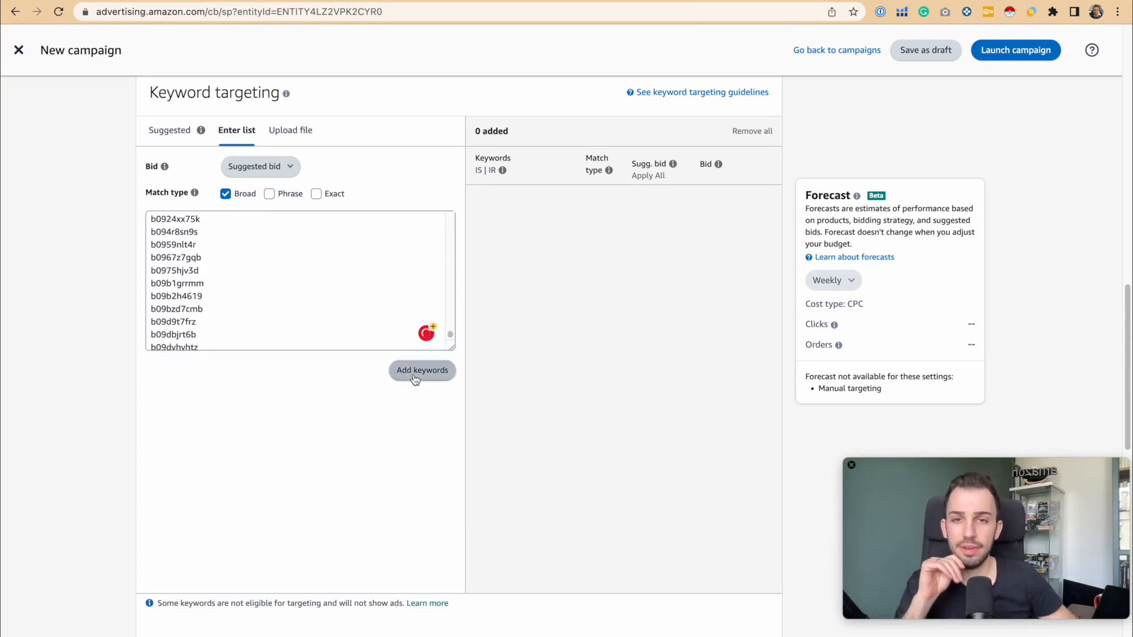
Add the keywords at the $0.75 bid, resulting in 966 of 17,890 added.
click(423, 370)
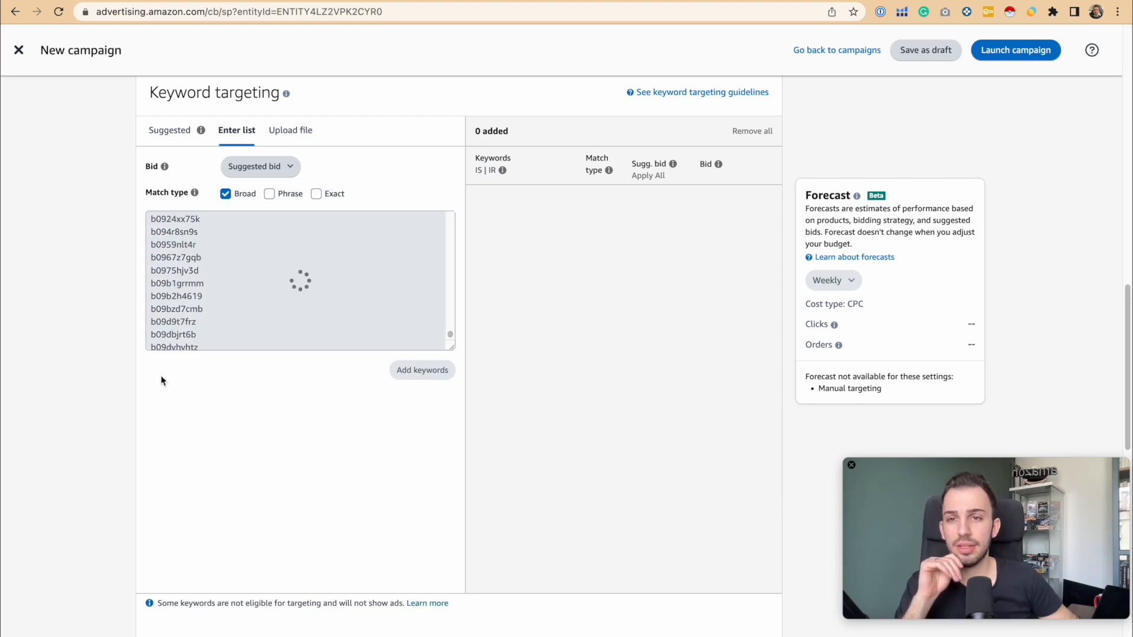
click(423, 369)
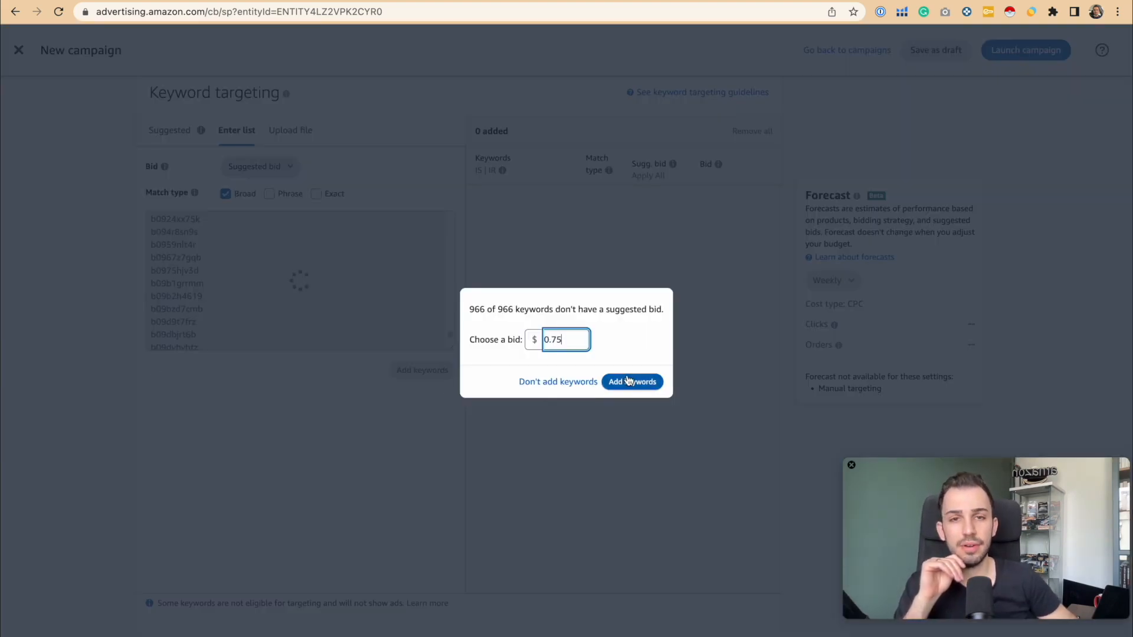
click(631, 381)
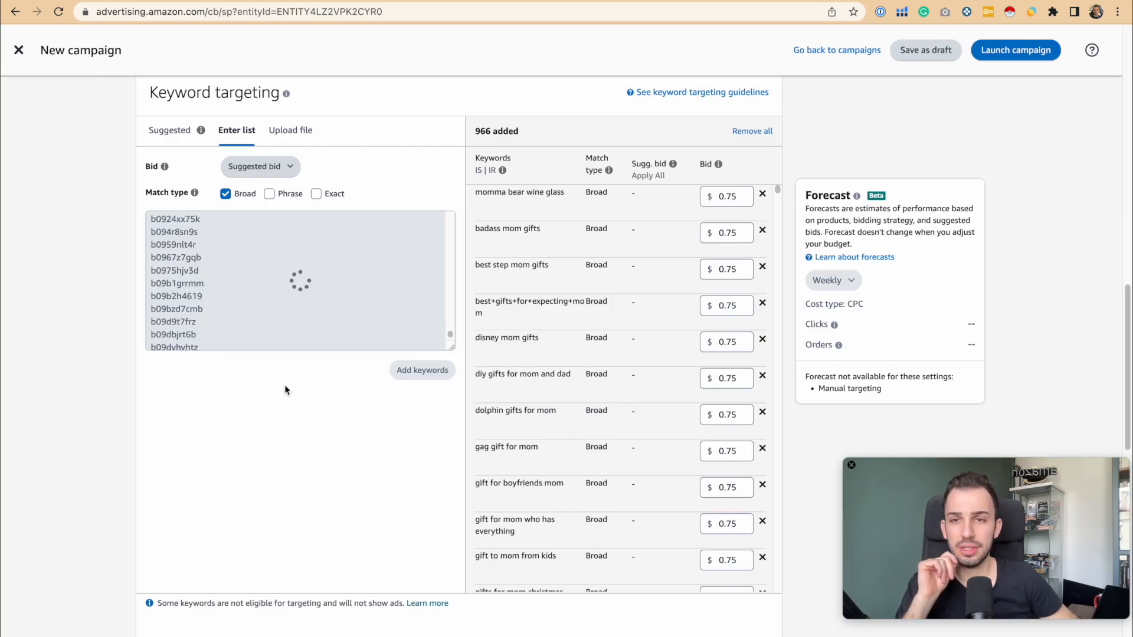
click(423, 369)
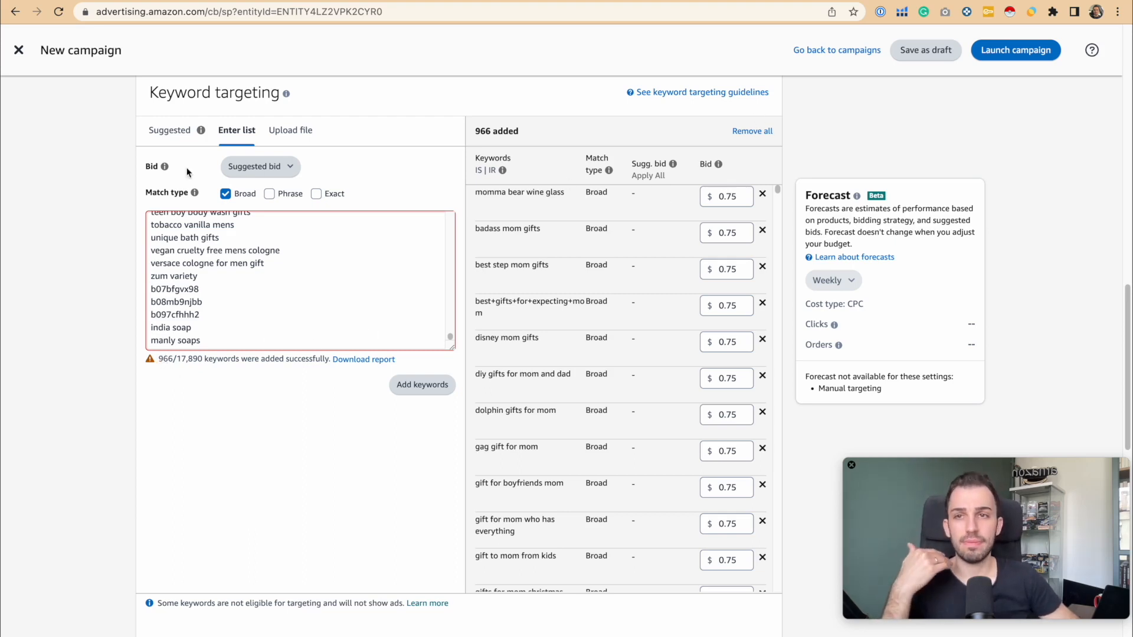
mouse_move(715, 152)
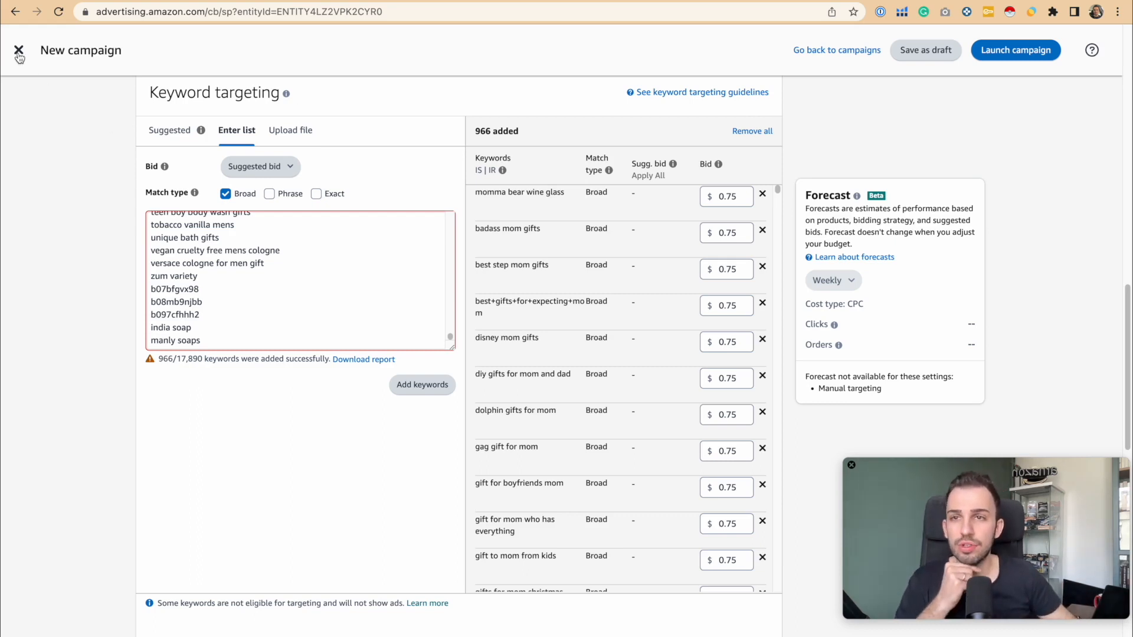
click(19, 50)
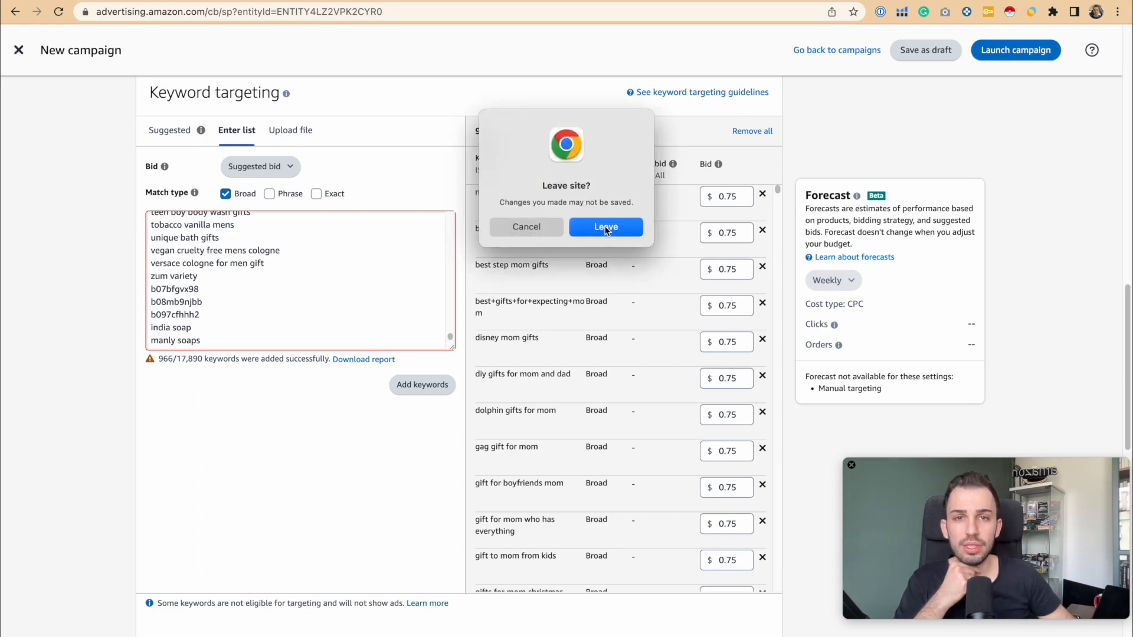
click(605, 227)
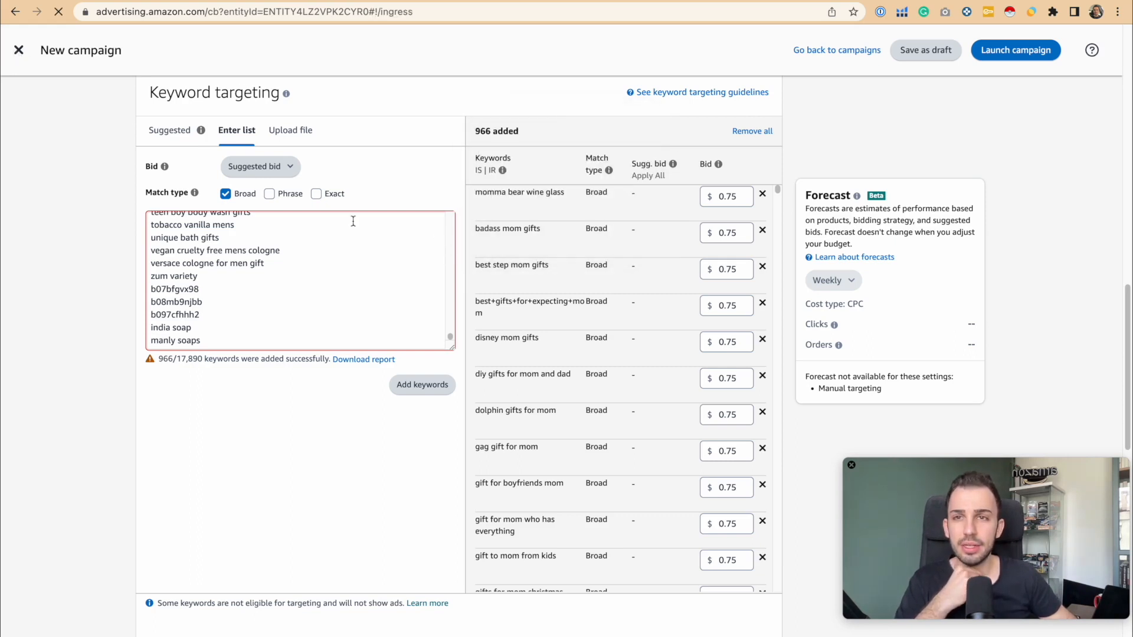
click(21, 154)
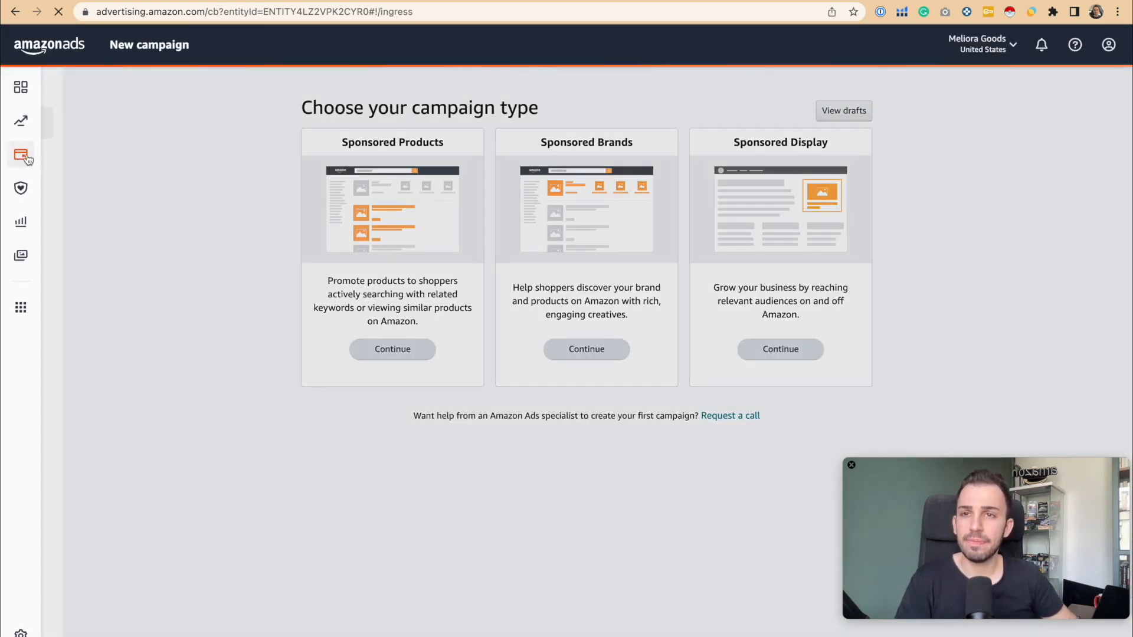
click(21, 155)
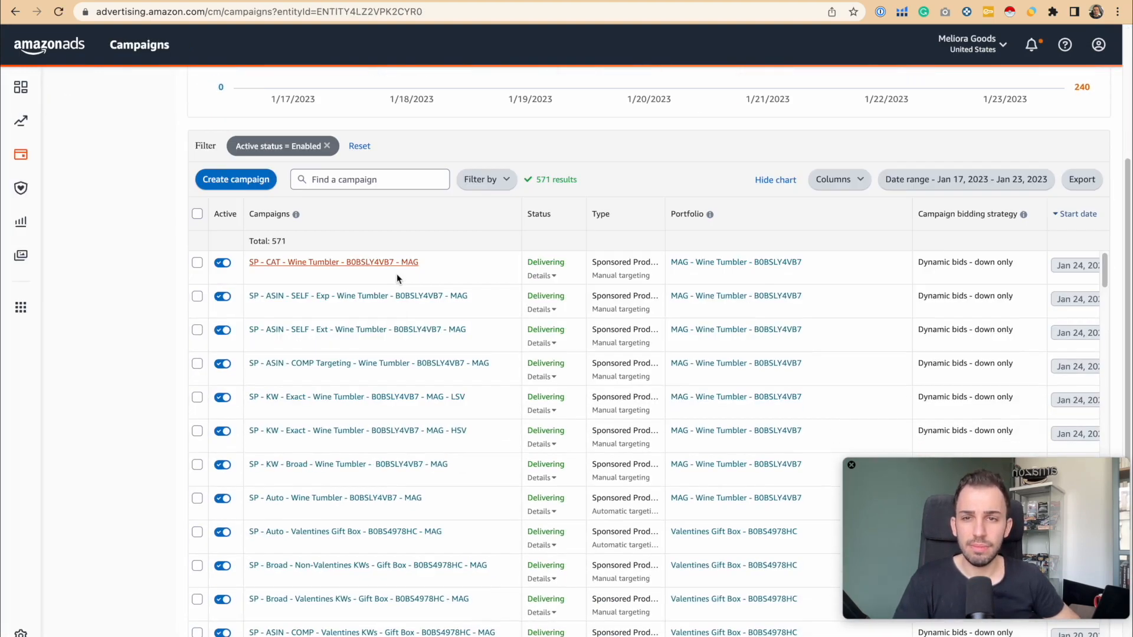
click(333, 262)
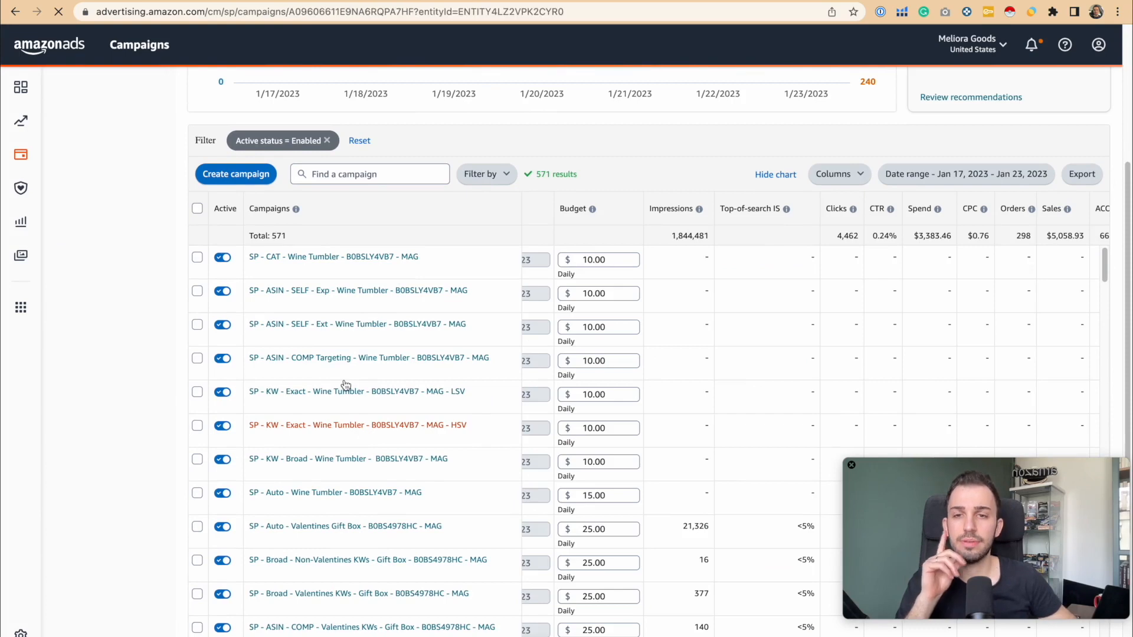
click(356, 424)
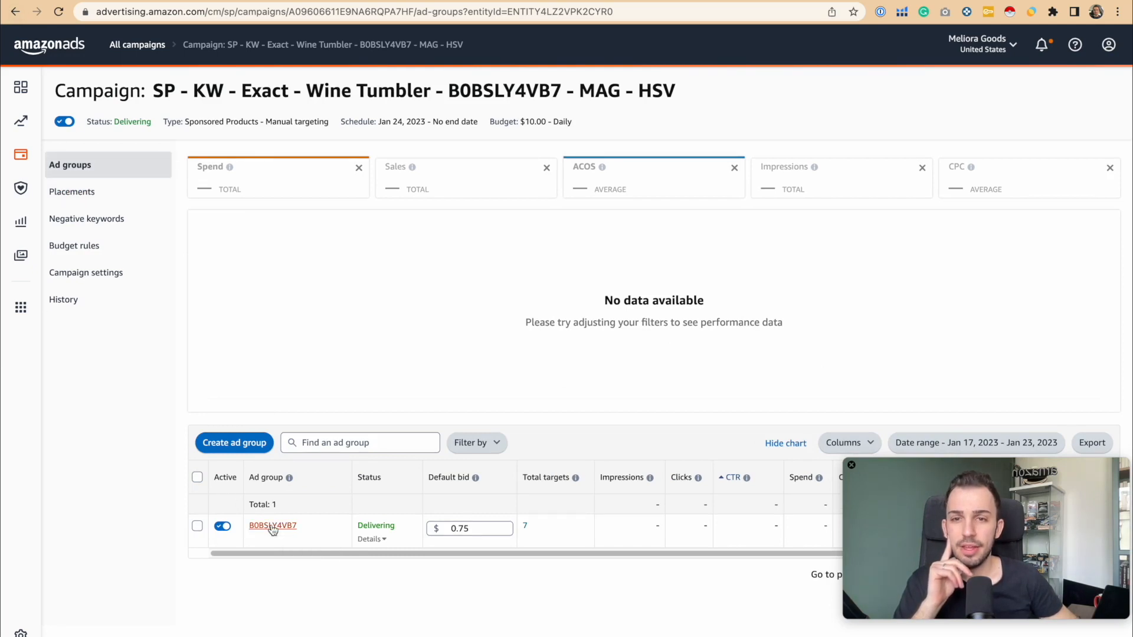
click(273, 525)
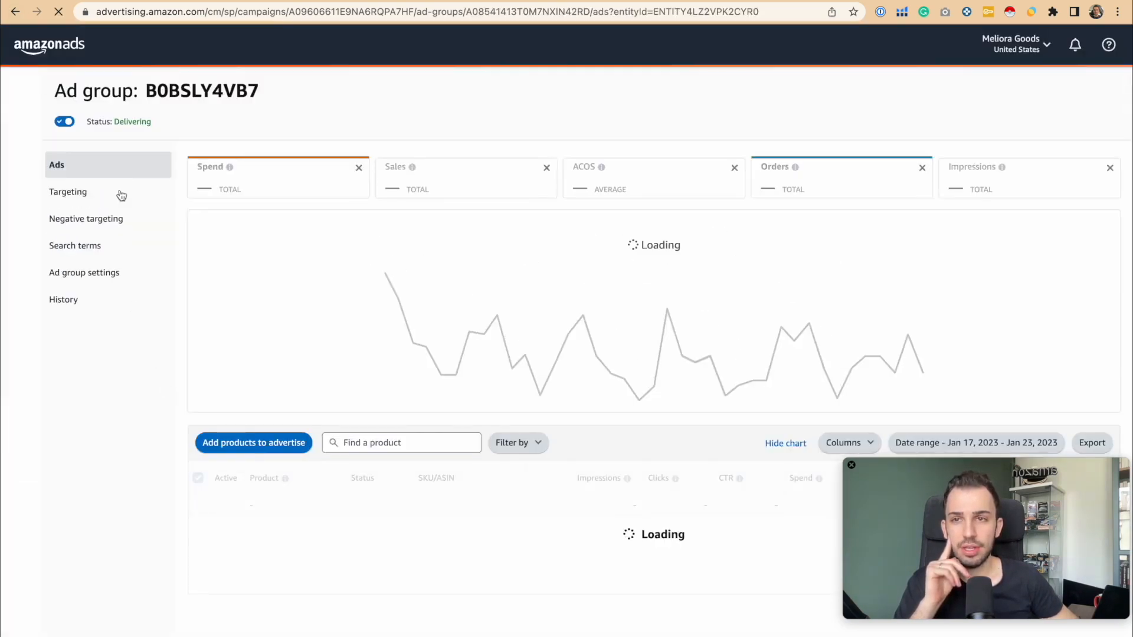
click(68, 191)
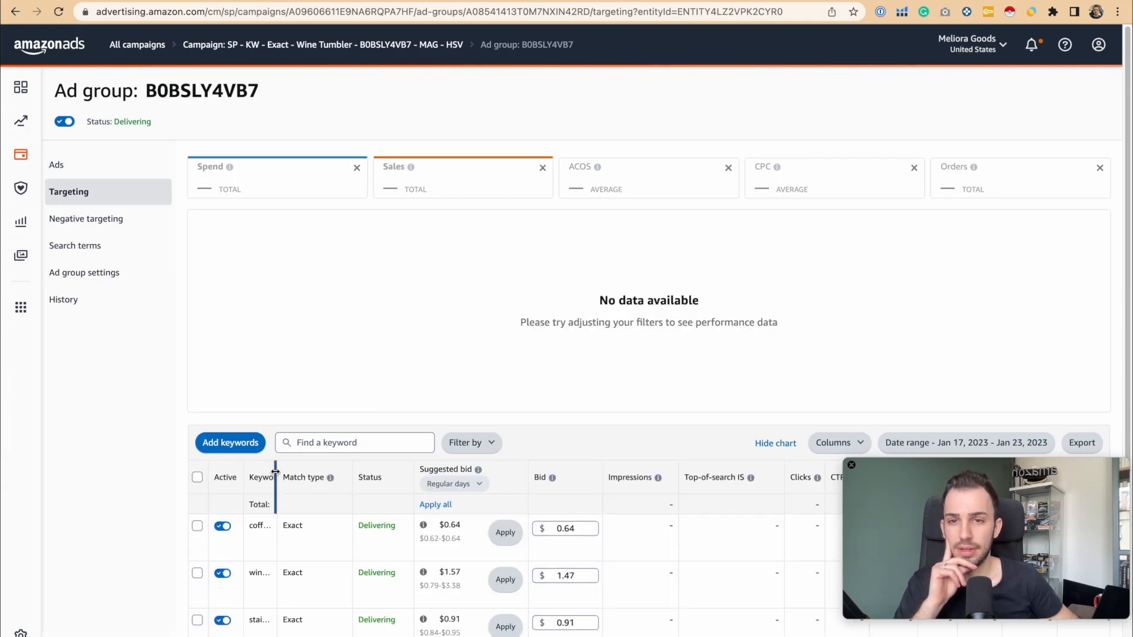
scroll(down, 3)
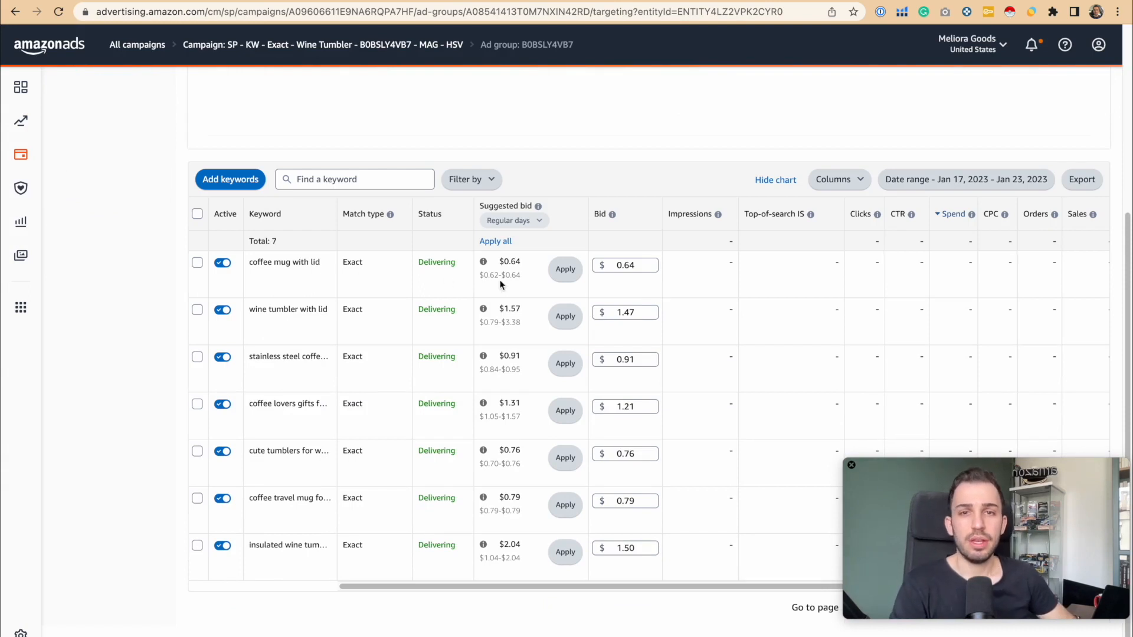
click(965, 180)
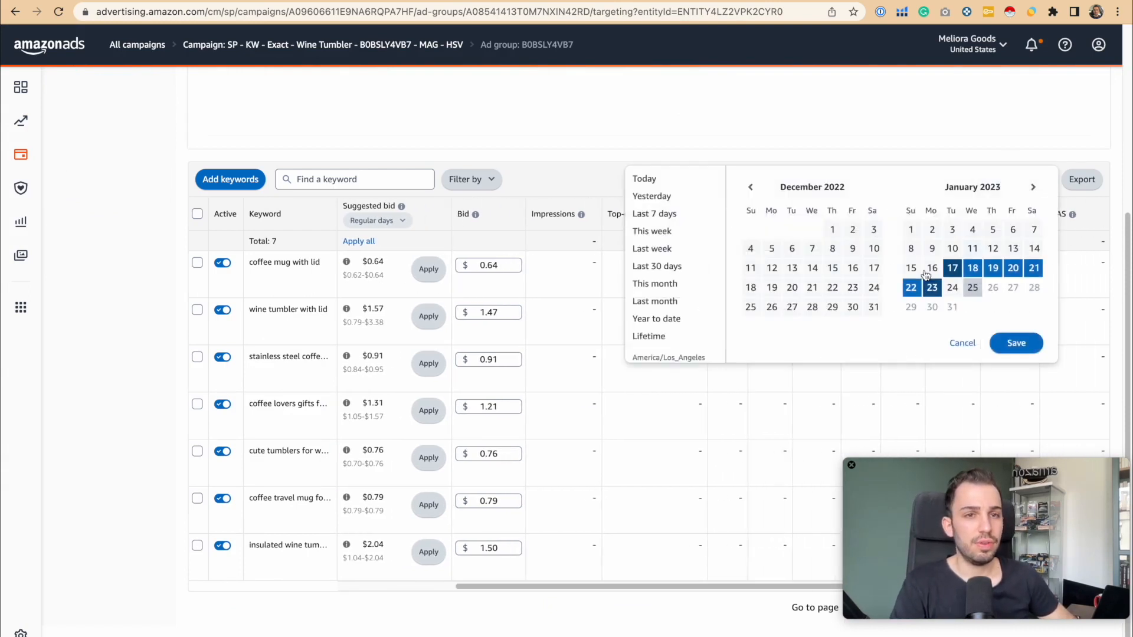
click(1016, 342)
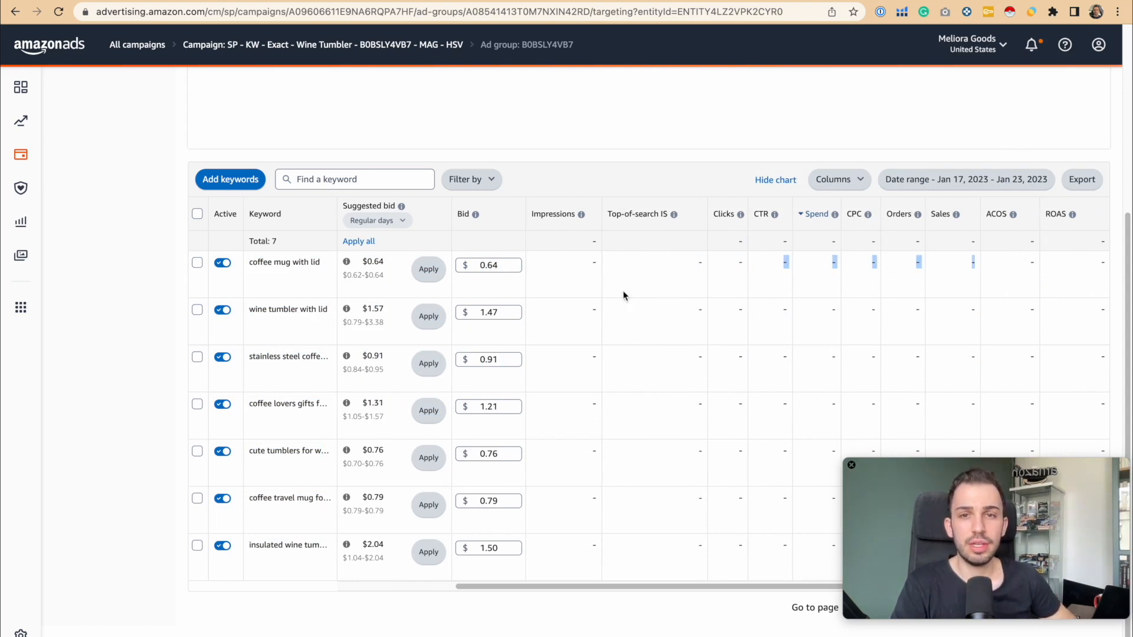
double_click(636, 213)
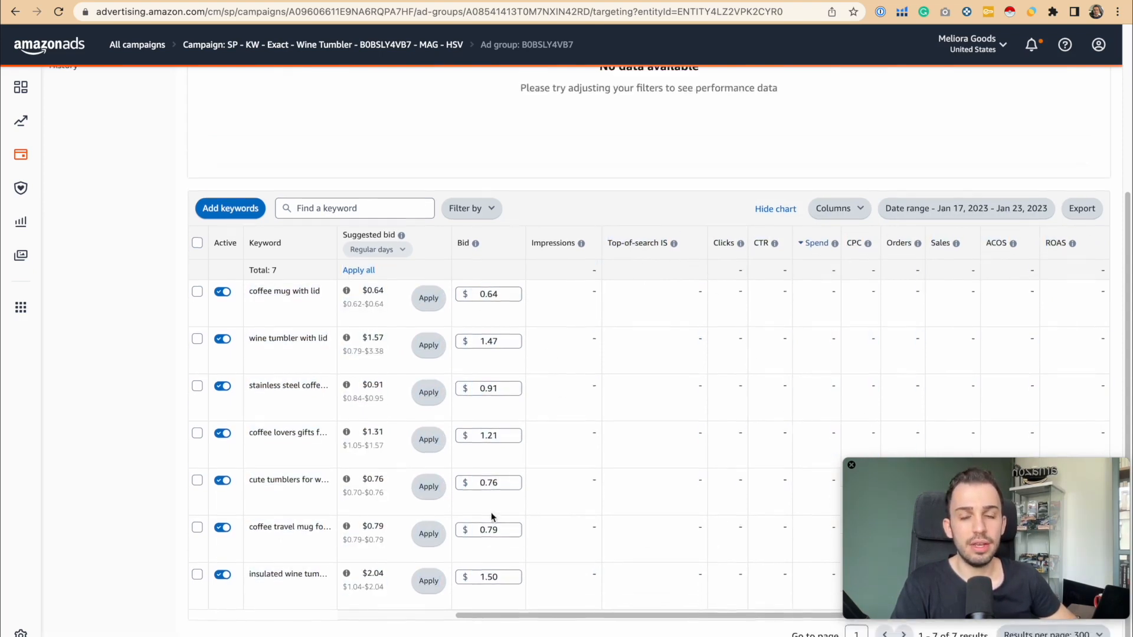
scroll(down, 3)
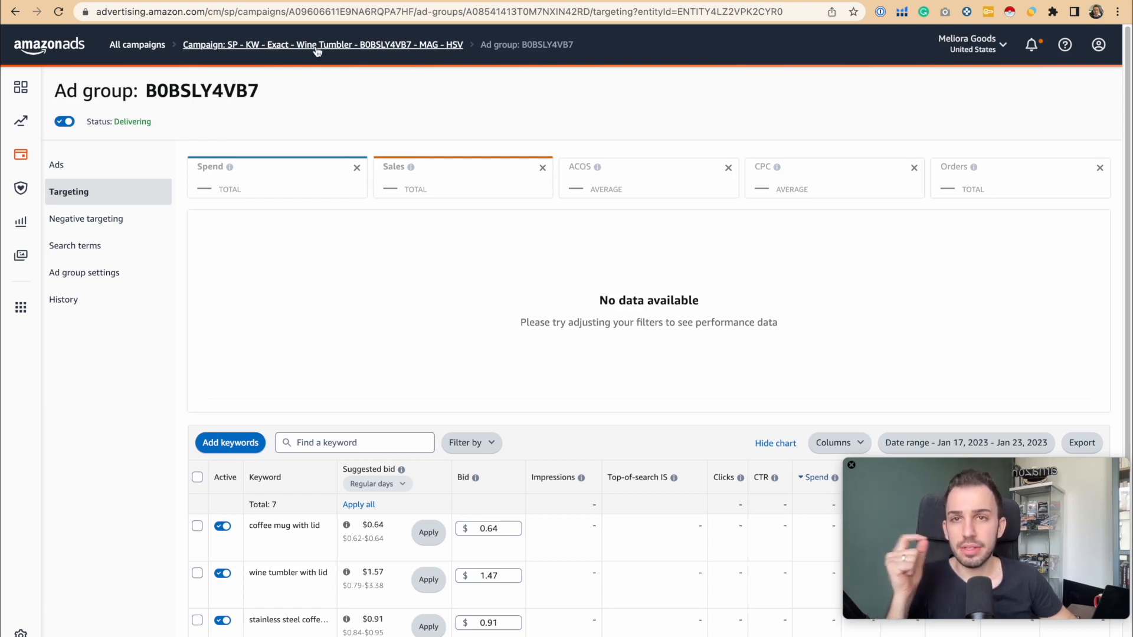
click(321, 44)
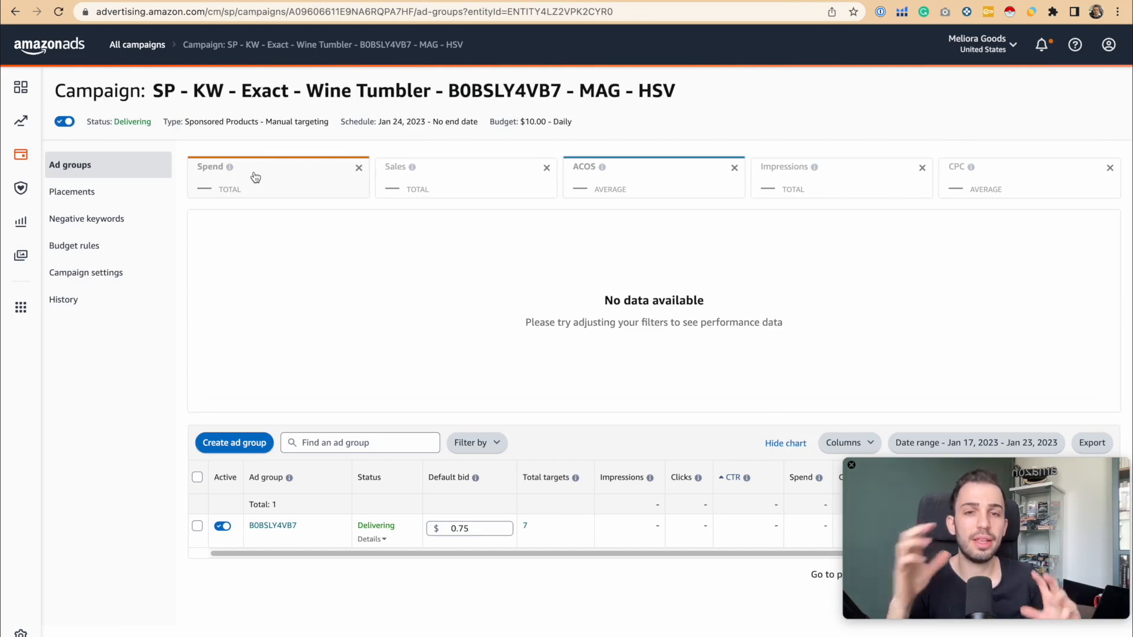
Show Campaign settings: $10 daily budget, dynamic down-only bidding, 0% placement adjustments.
click(84, 272)
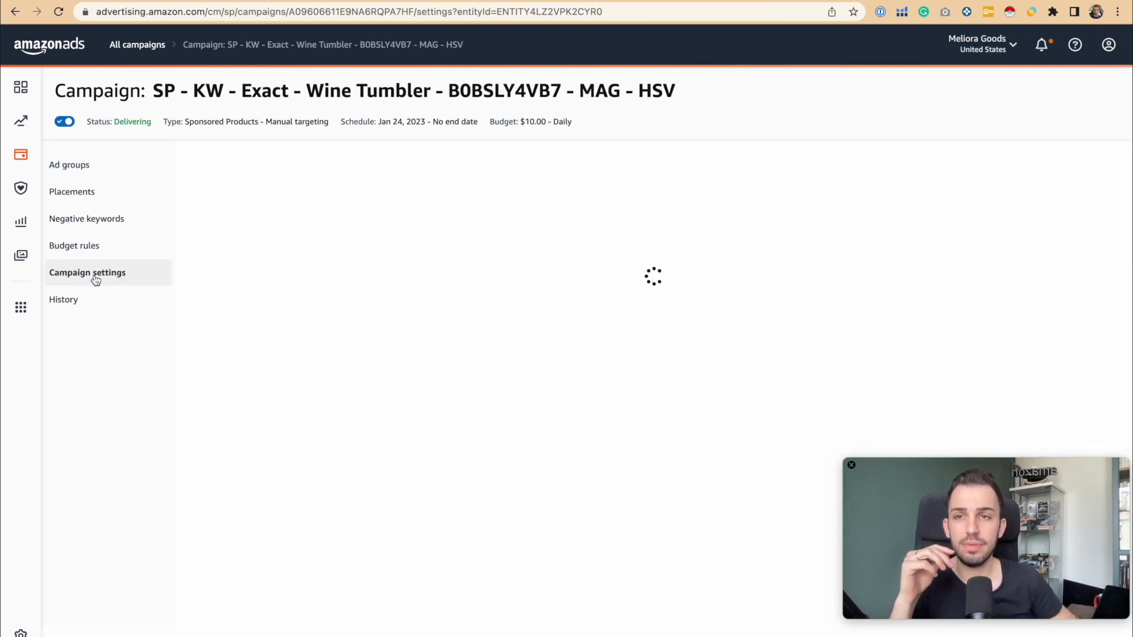
click(86, 272)
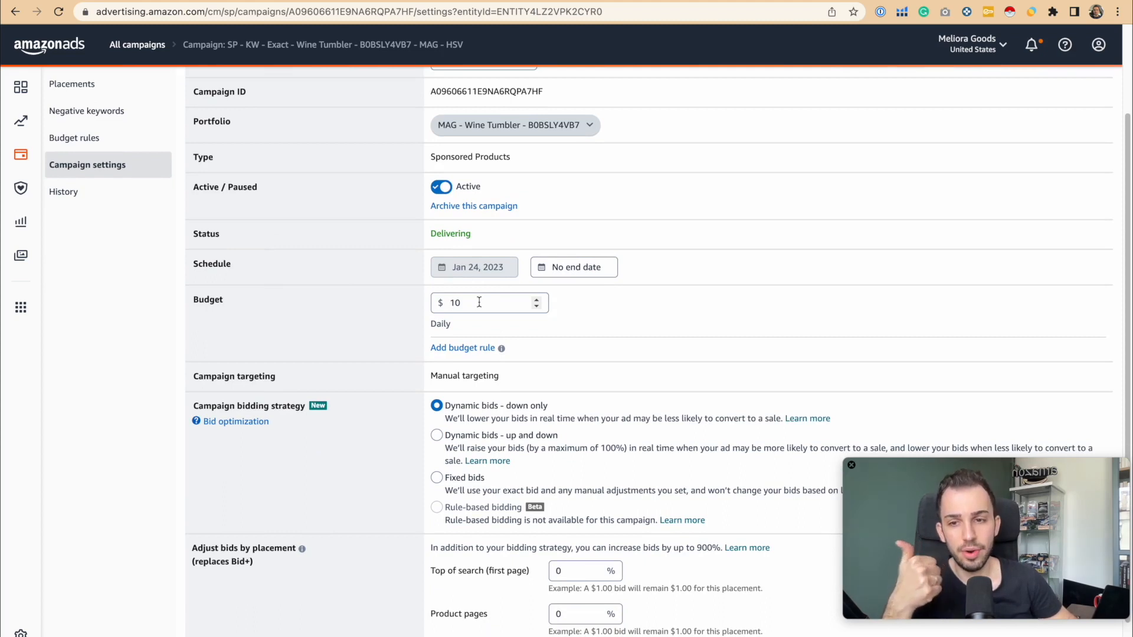
scroll(down, 3)
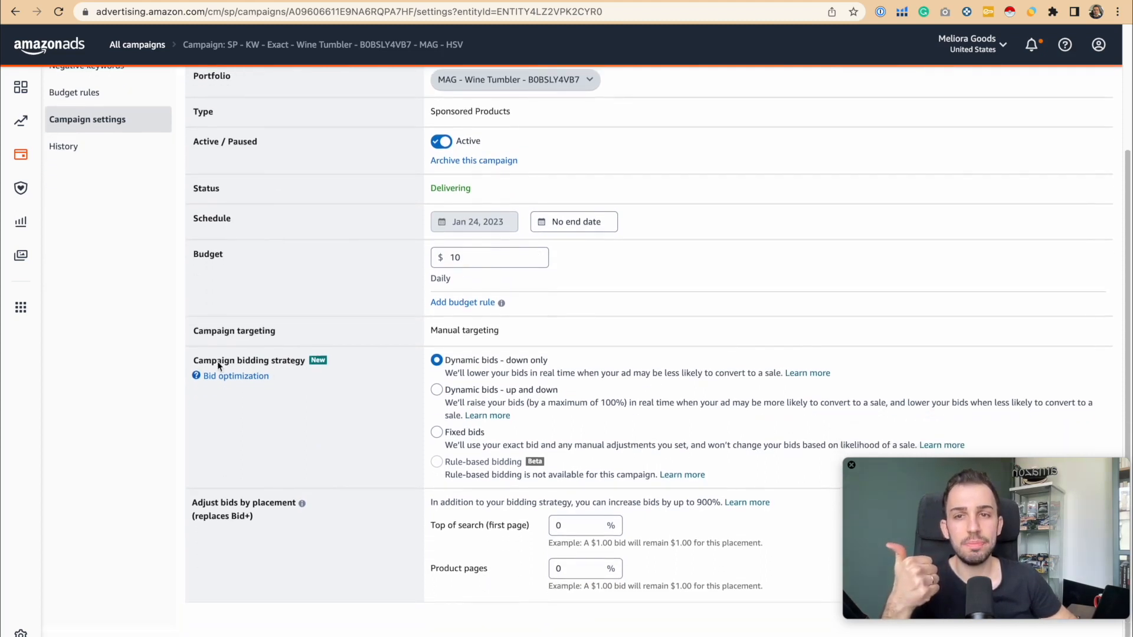
mouse_move(391, 489)
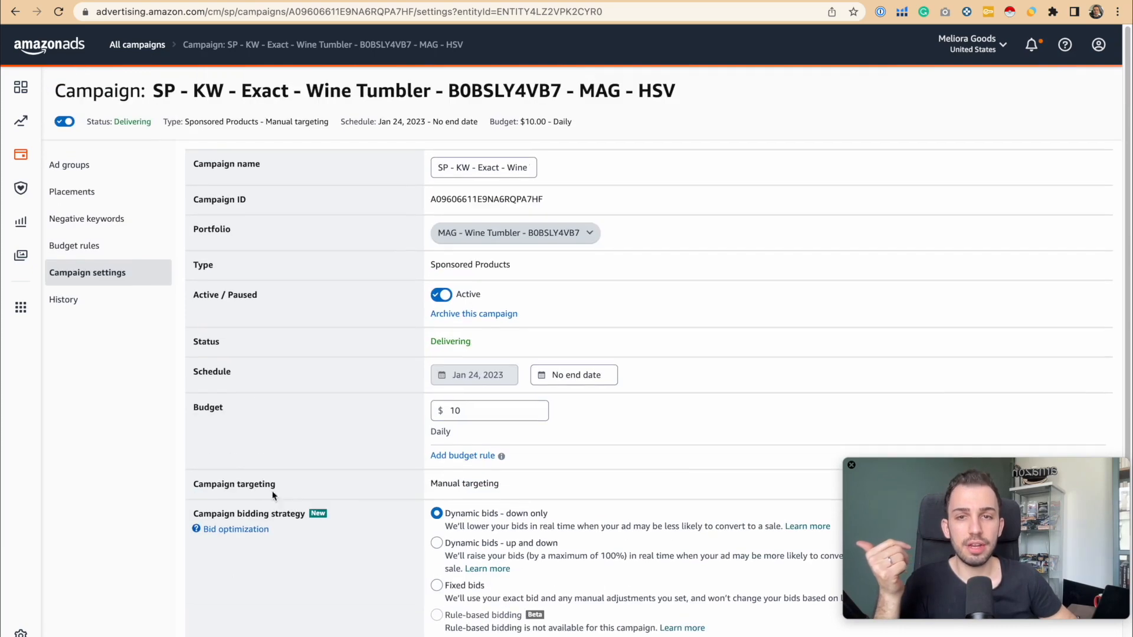
Return to Ad groups, enter B0BSLY4VB7's Targeting and scroll to its seven exact-match keywords.
click(70, 165)
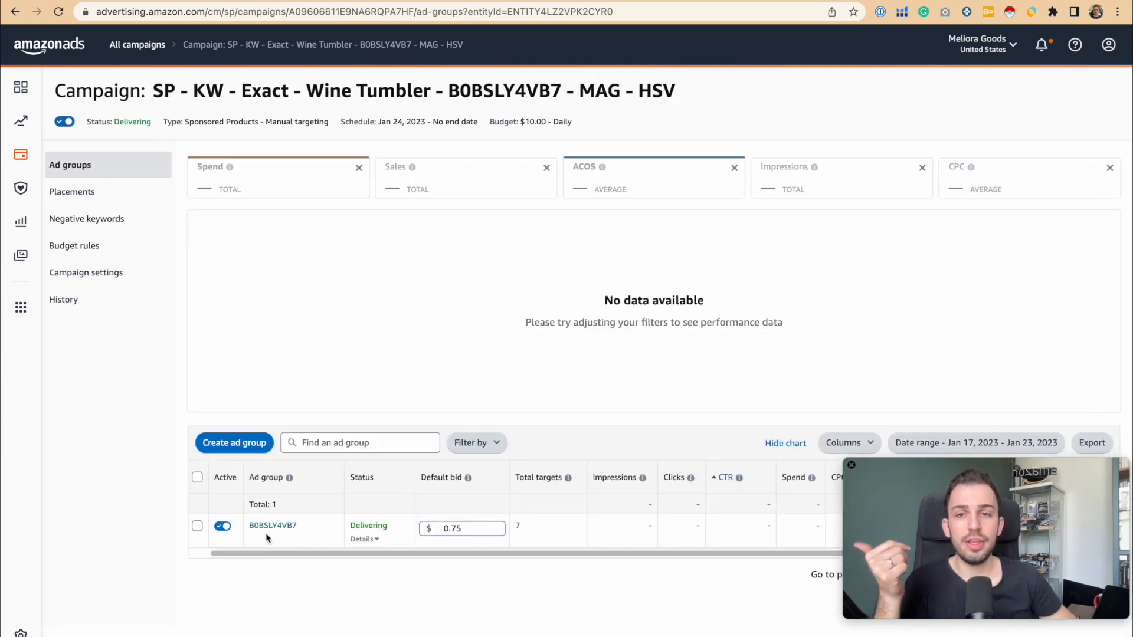
click(272, 525)
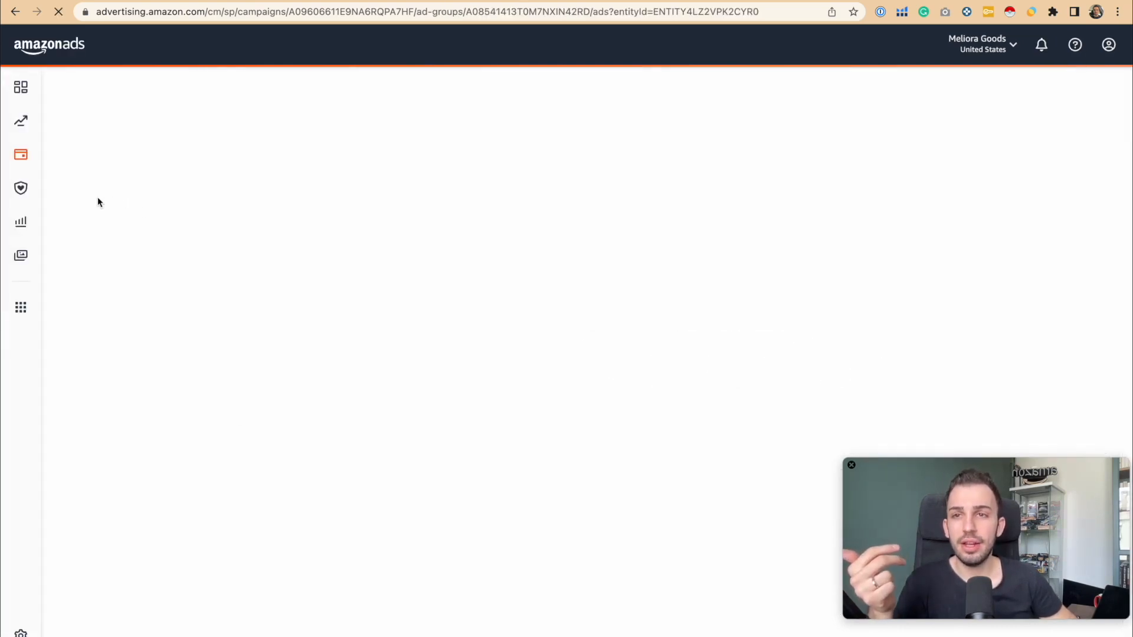
click(68, 189)
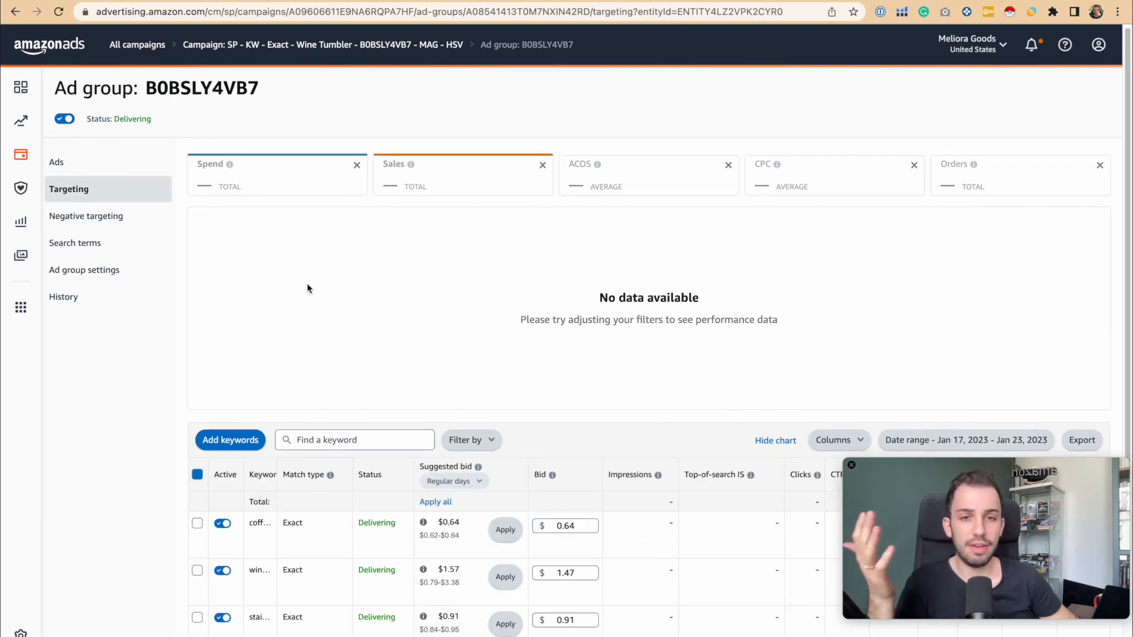
scroll(down, 3)
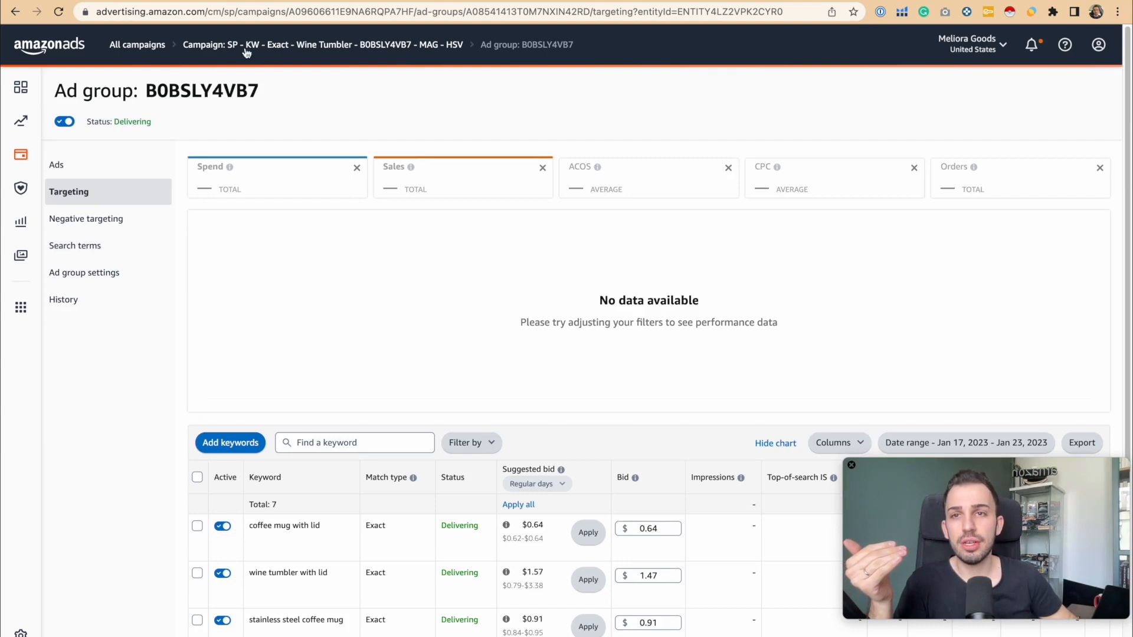
scroll(down, 3)
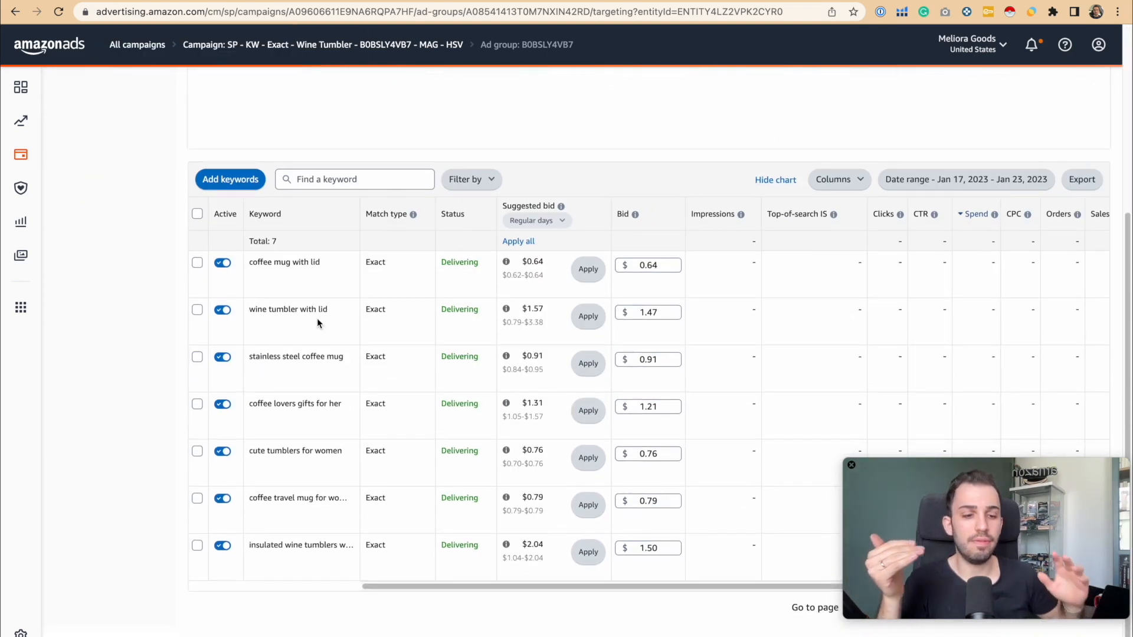